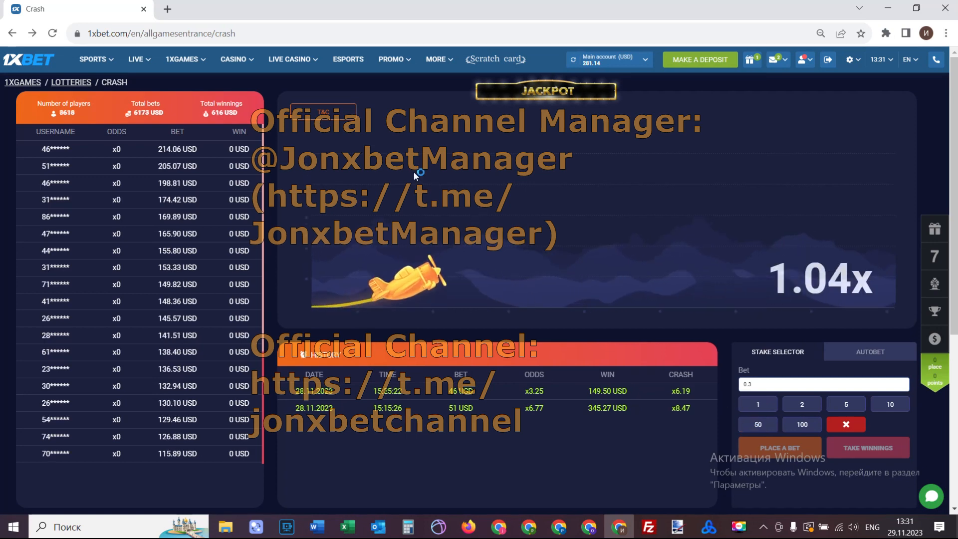
Step: Return from the Crash game to the 1xGames catalogue and scroll to the Apple of Fortune tile
click(181, 59)
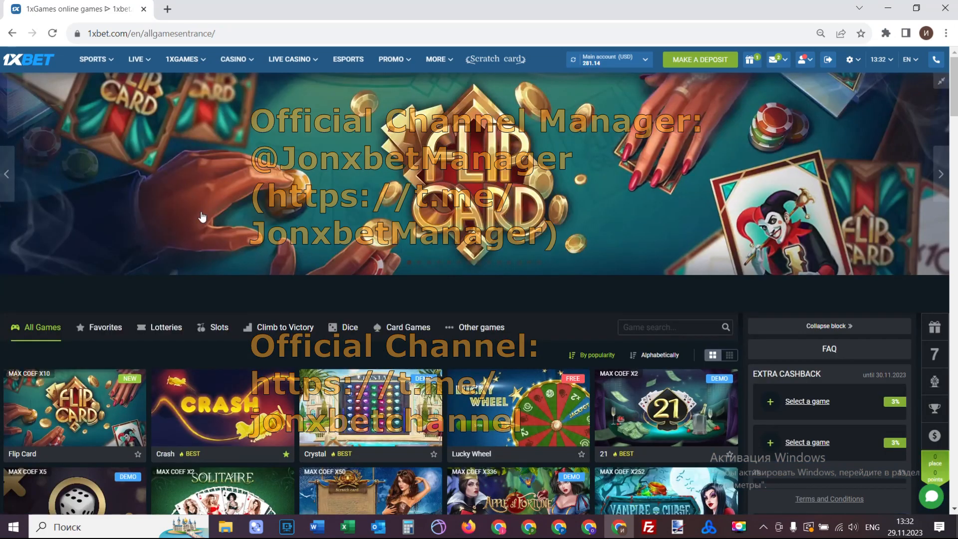
mouse_move(157, 102)
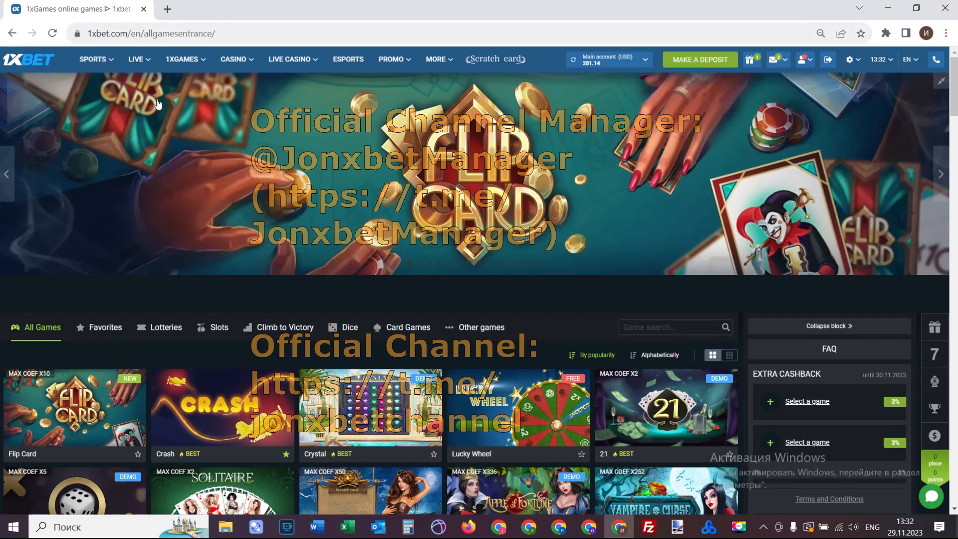
scroll(down, 3)
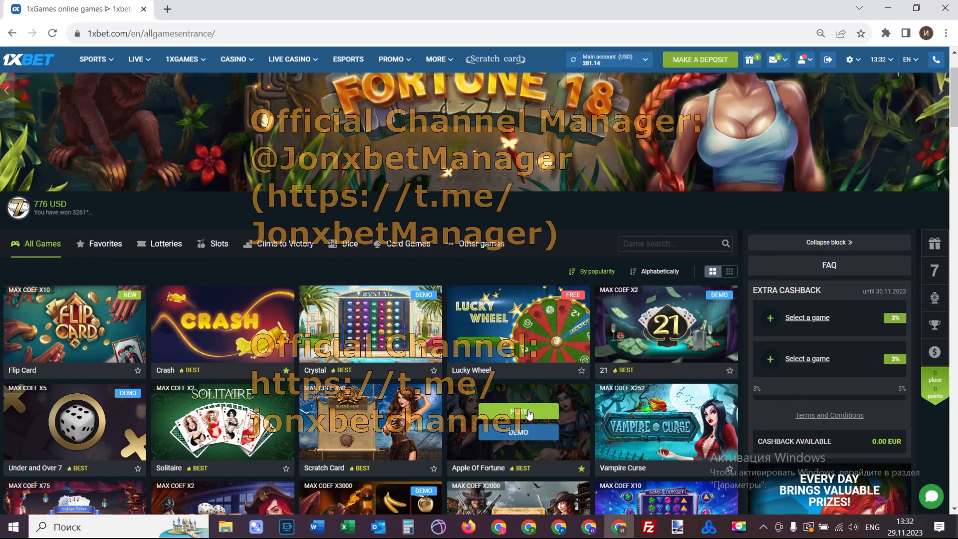
Step: Launch Apple of Fortune from its tile and show Chrome's installed extensions list
click(520, 410)
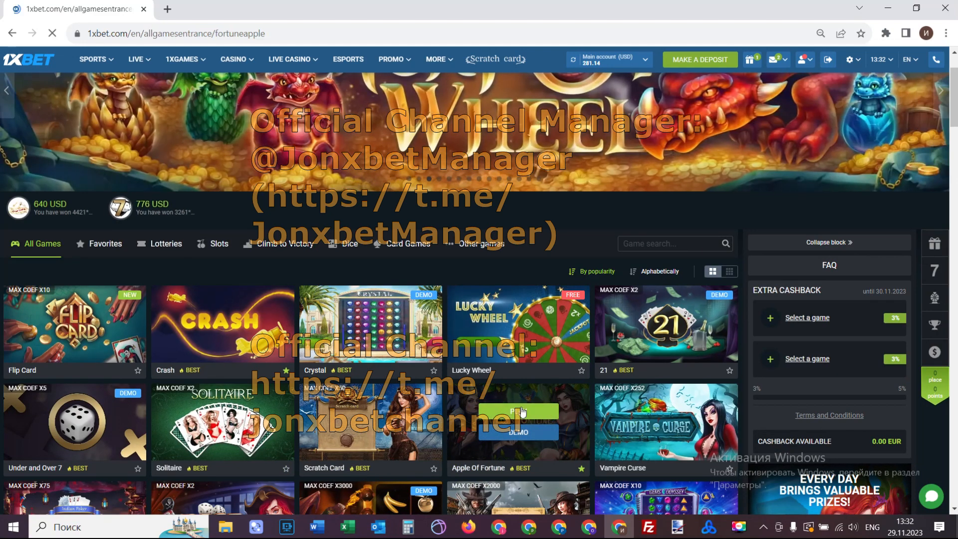
click(519, 410)
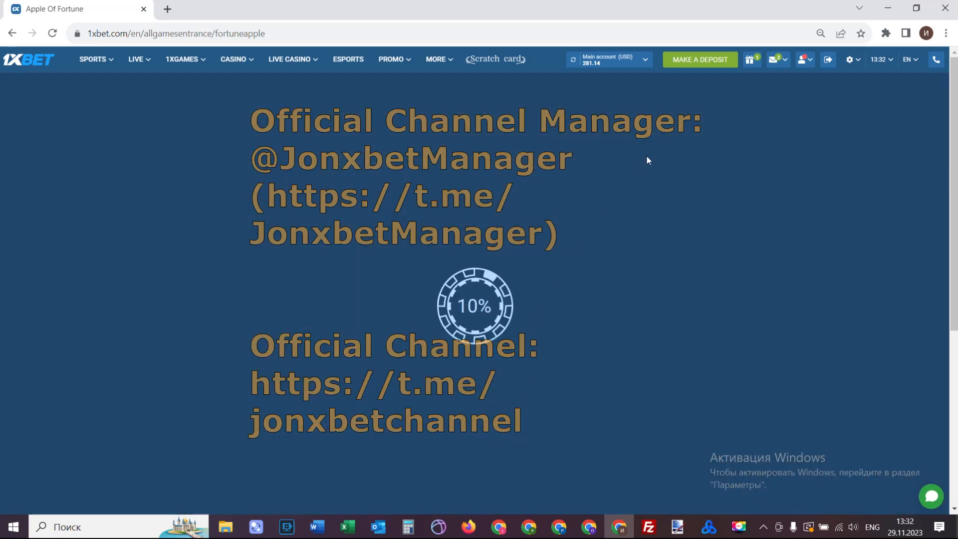
click(886, 33)
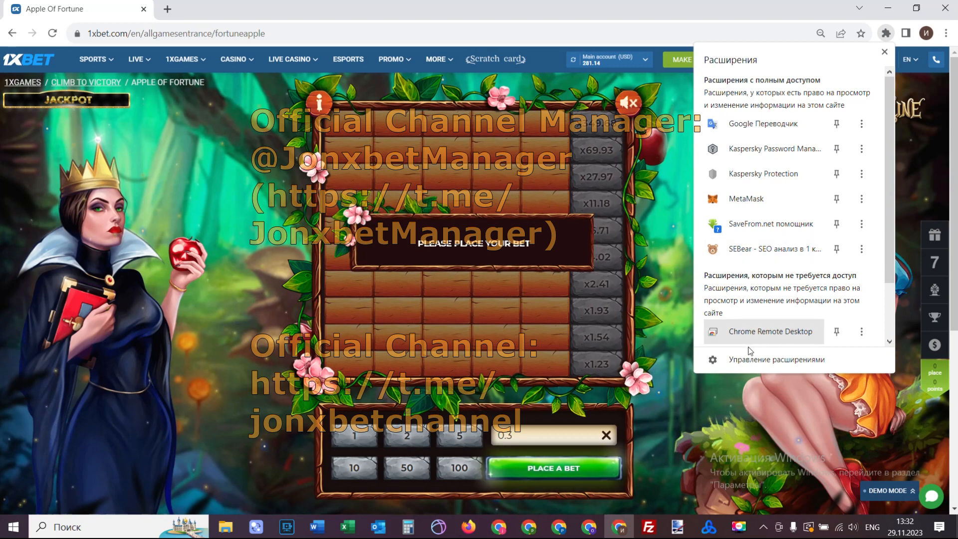
Step: View the Chrome extensions management page, then switch back to the Apple of Fortune tab
click(776, 359)
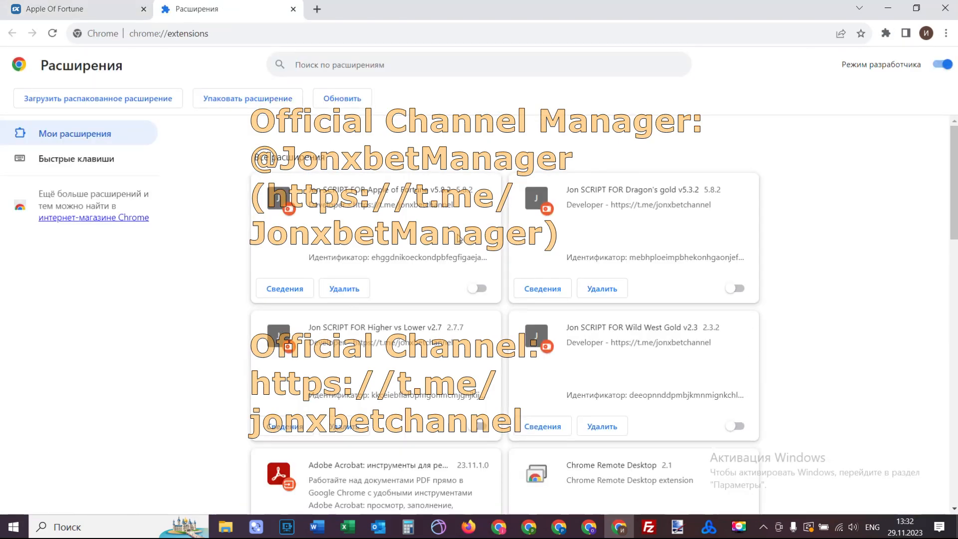
mouse_move(408, 184)
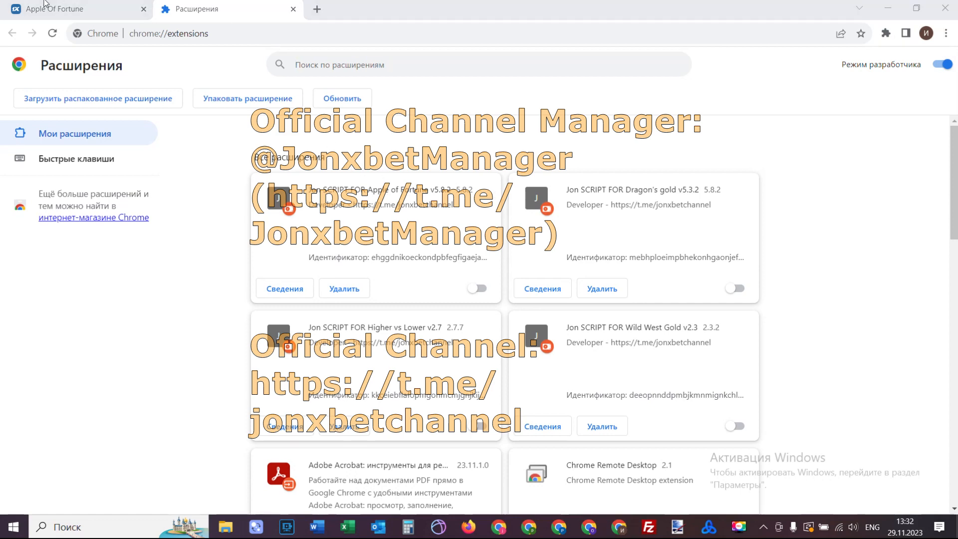
click(73, 9)
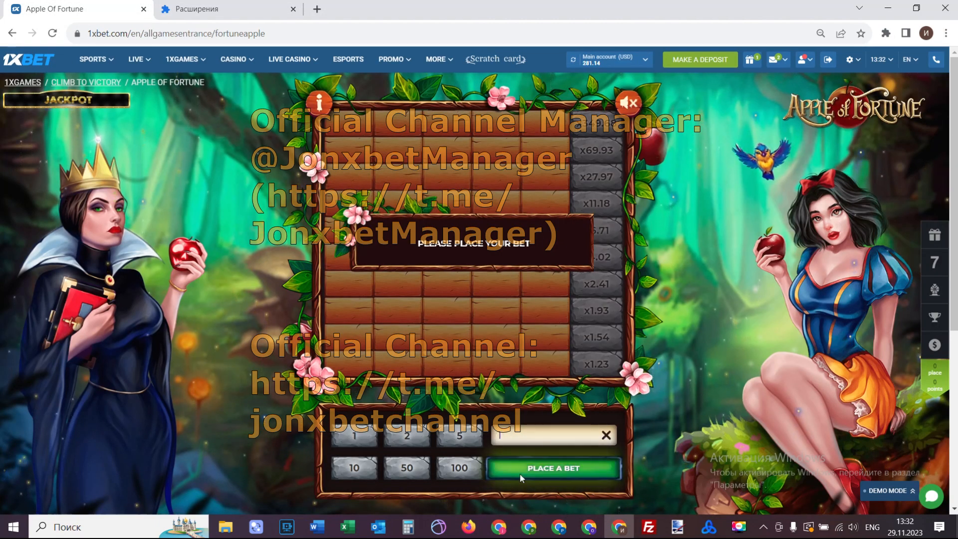
Step: Bet 1, pick apples row by row up to x6.71 and take the 6.71 USD winnings
click(552, 468)
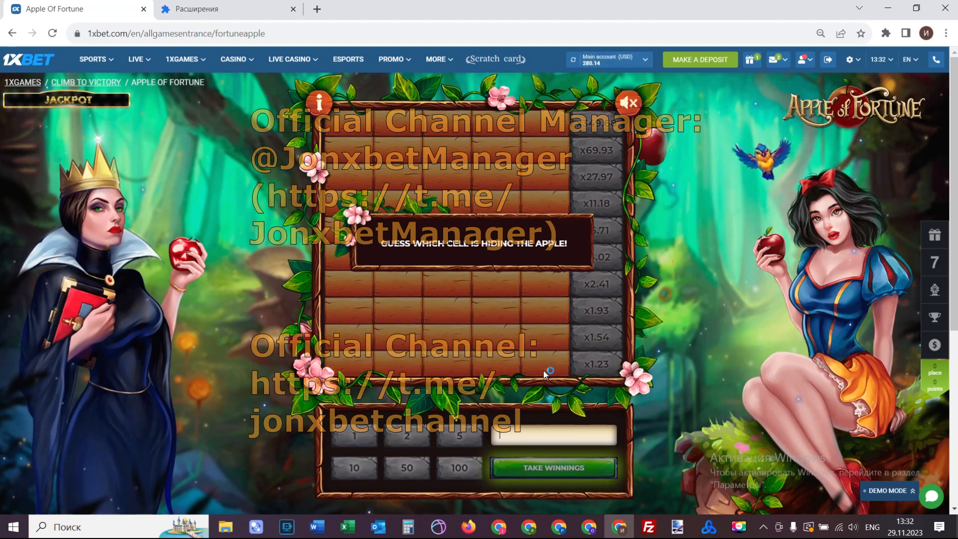
click(540, 365)
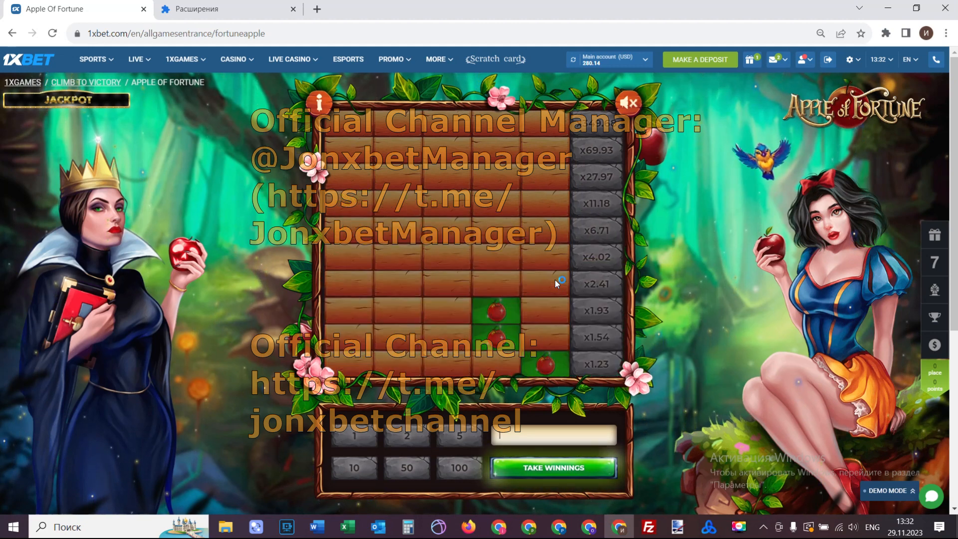
click(544, 283)
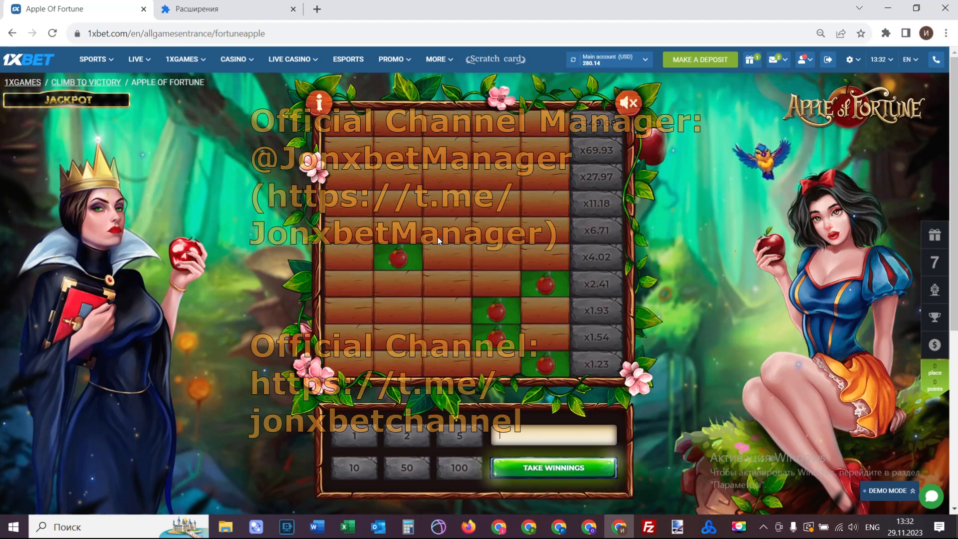
click(552, 467)
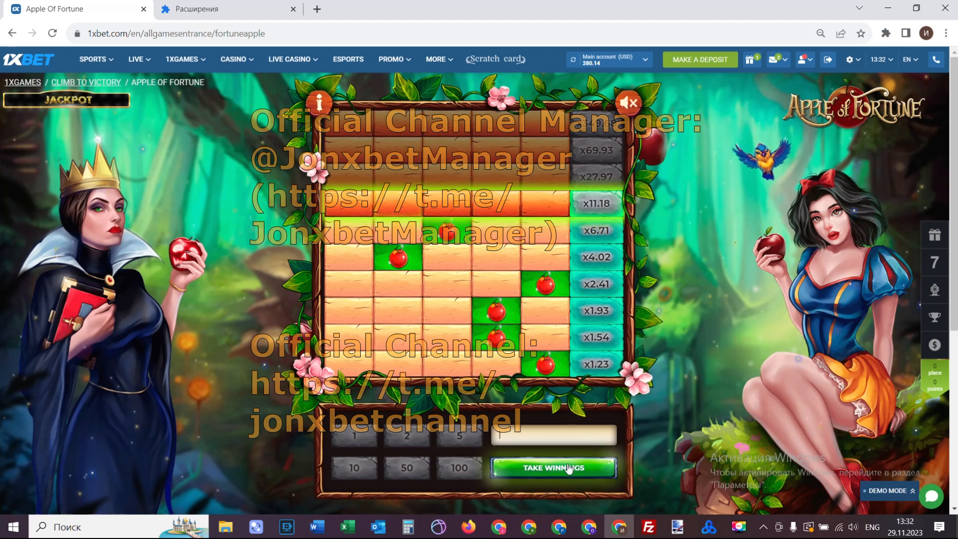
click(551, 467)
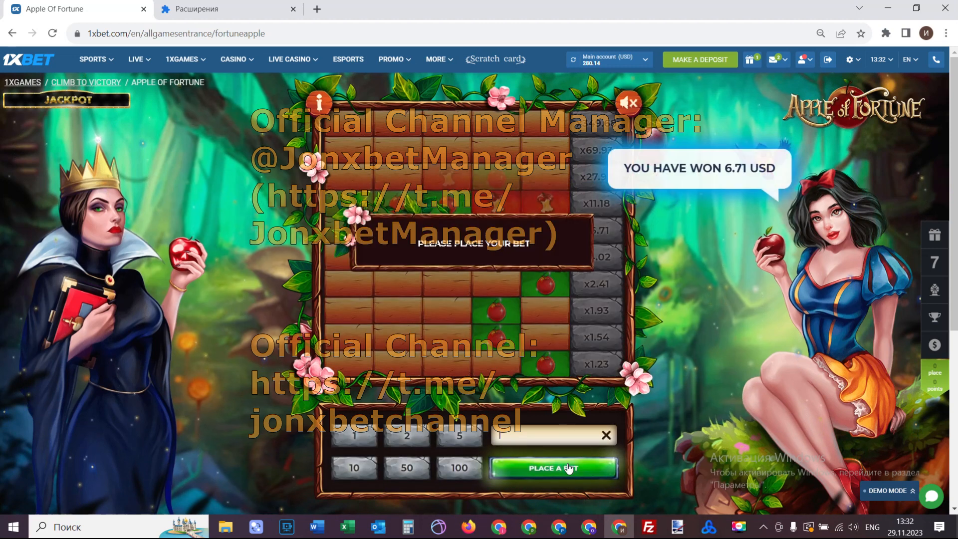
Step: Bet 1 again and climb two rows before a wrong cell ends the round
click(552, 467)
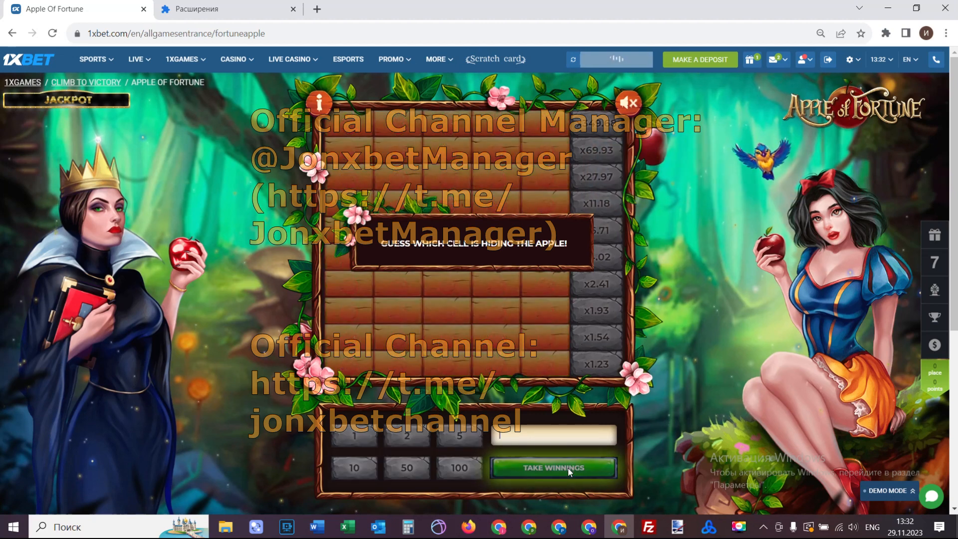
mouse_move(555, 341)
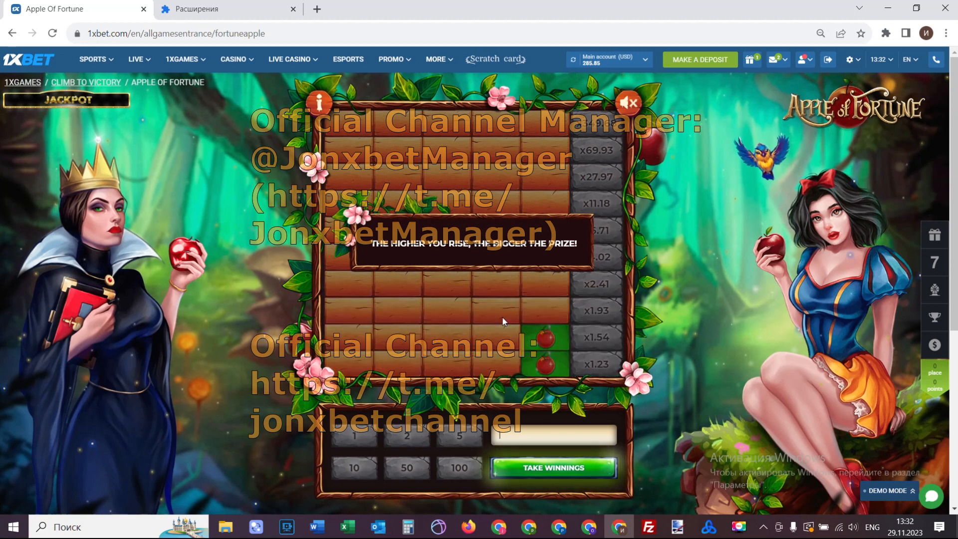
click(495, 311)
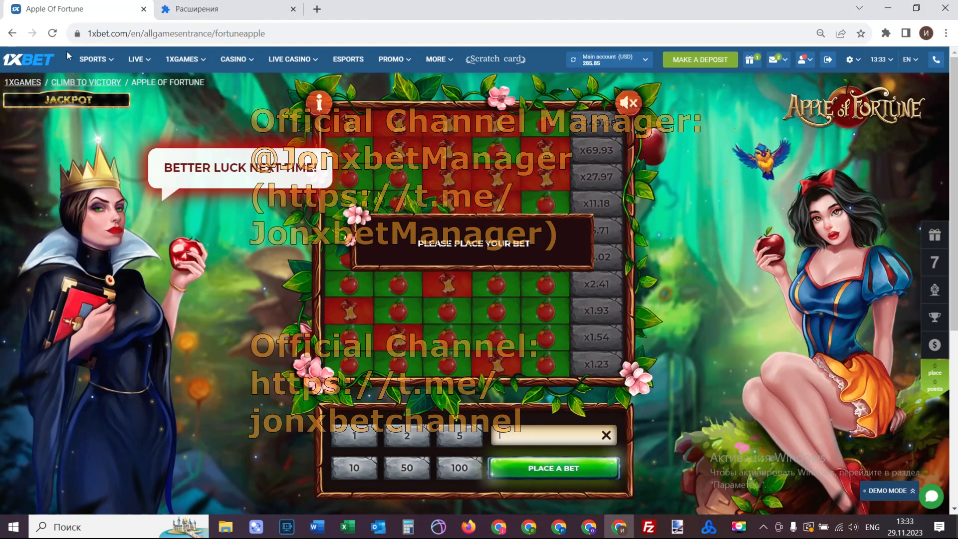
mouse_move(51, 34)
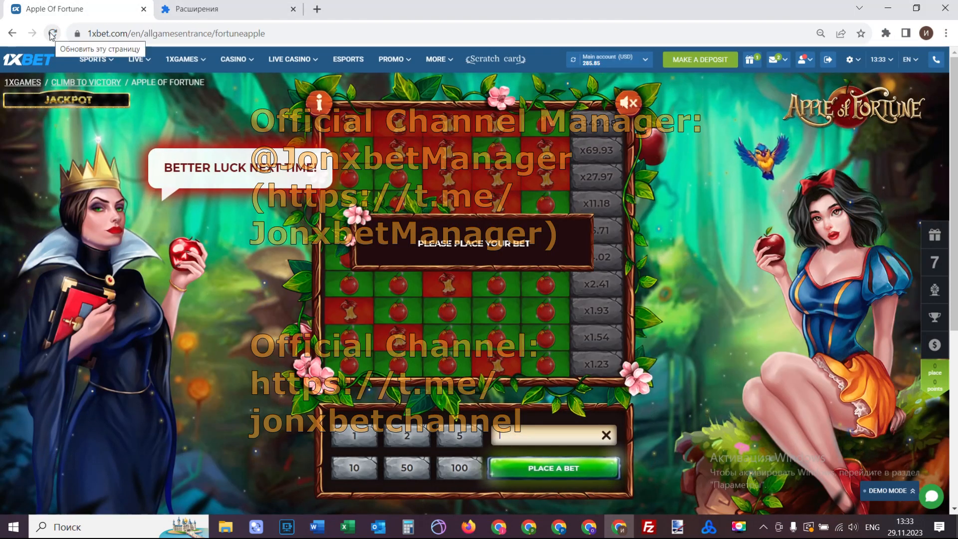
Step: Reload the game for a fresh board and start a round with a bet of 5
click(53, 33)
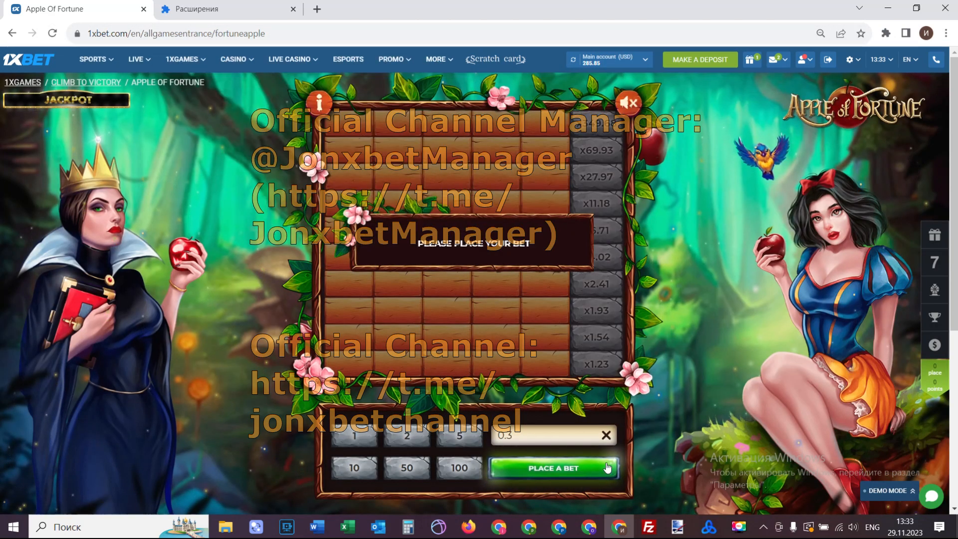
click(452, 436)
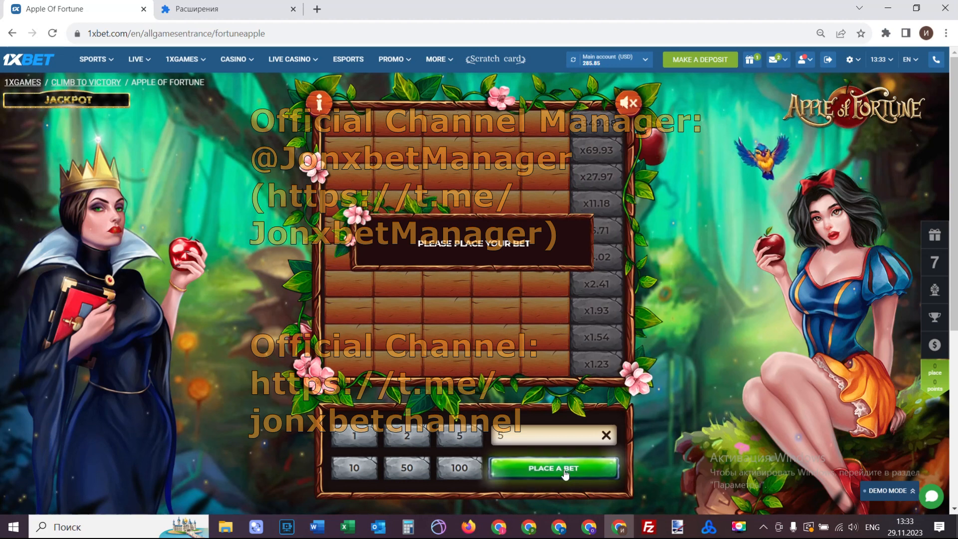
click(552, 467)
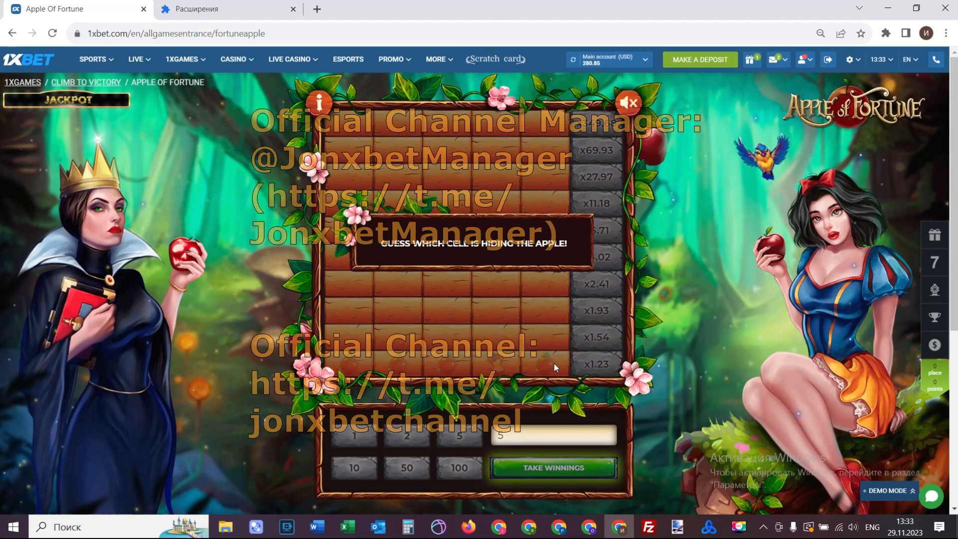
Step: Pick a cell in every row up to x69.93 and take the 349.65 USD winnings
click(434, 365)
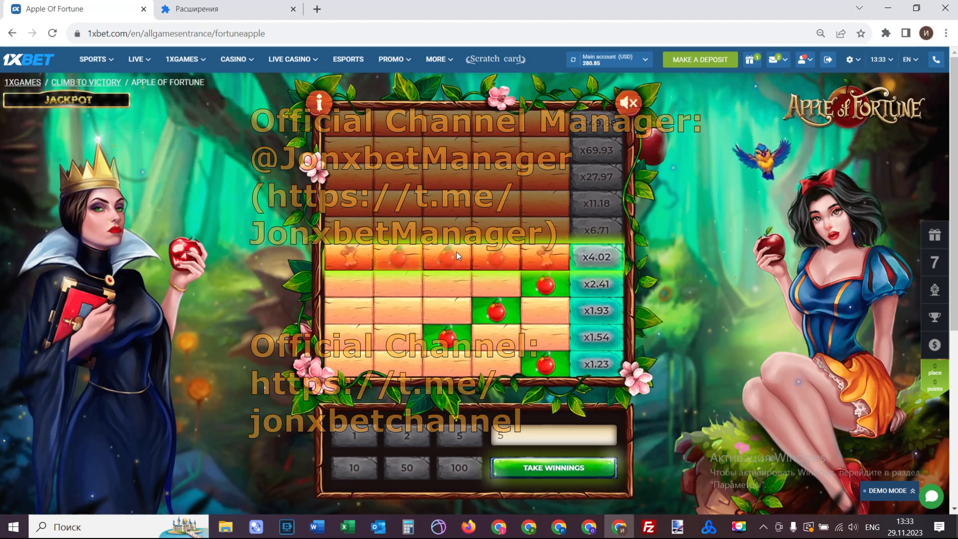
click(446, 259)
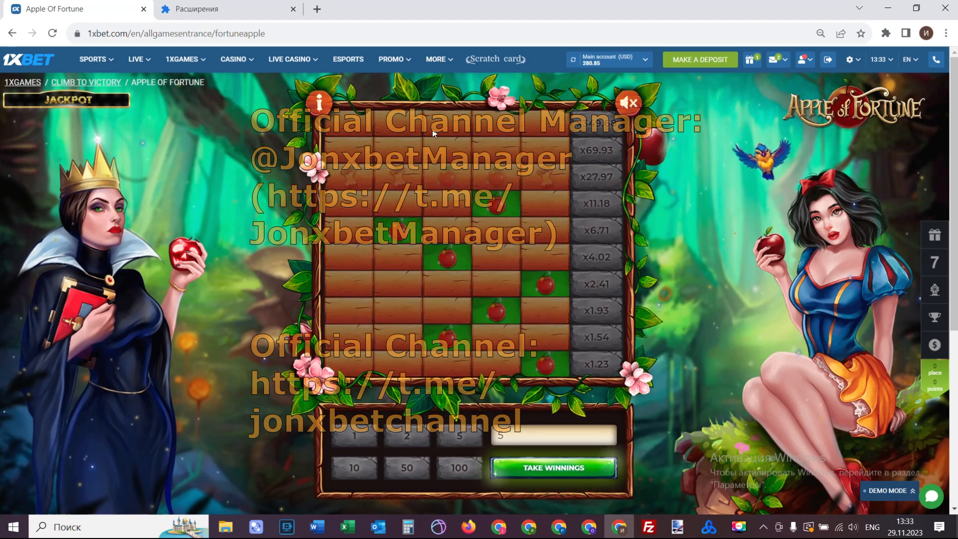
click(450, 150)
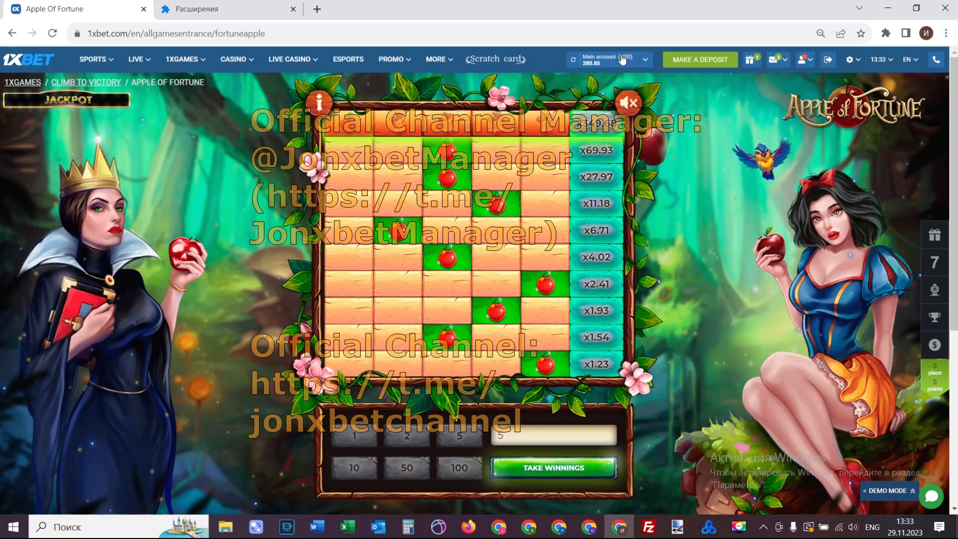
click(552, 467)
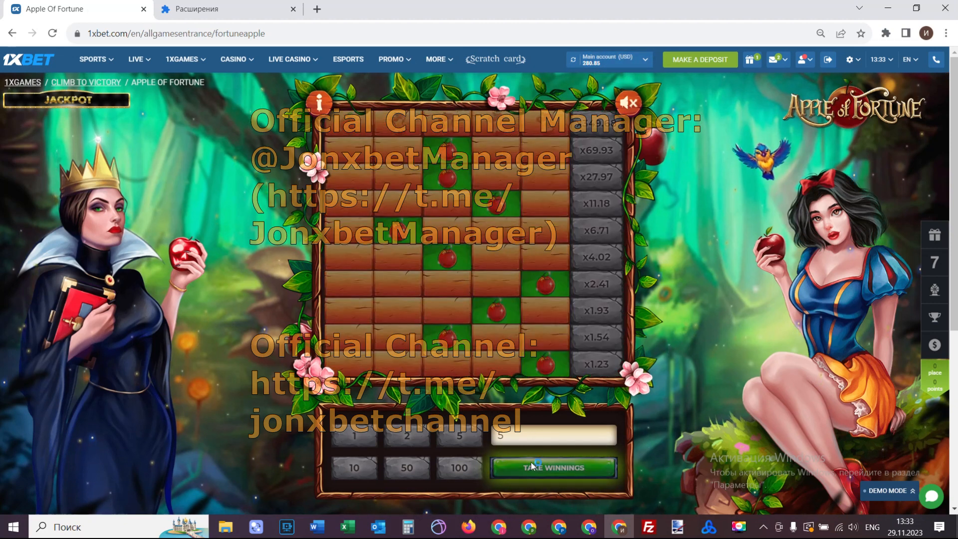
click(552, 467)
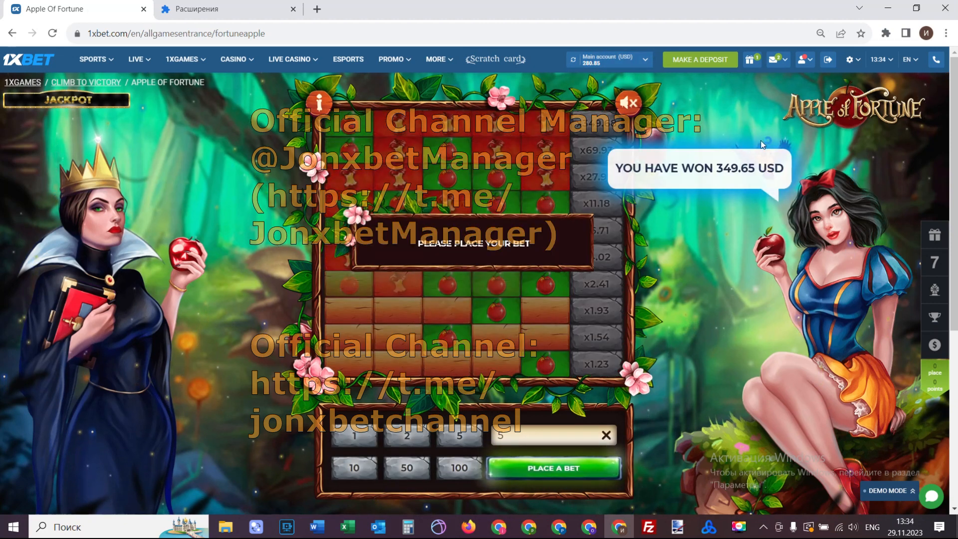